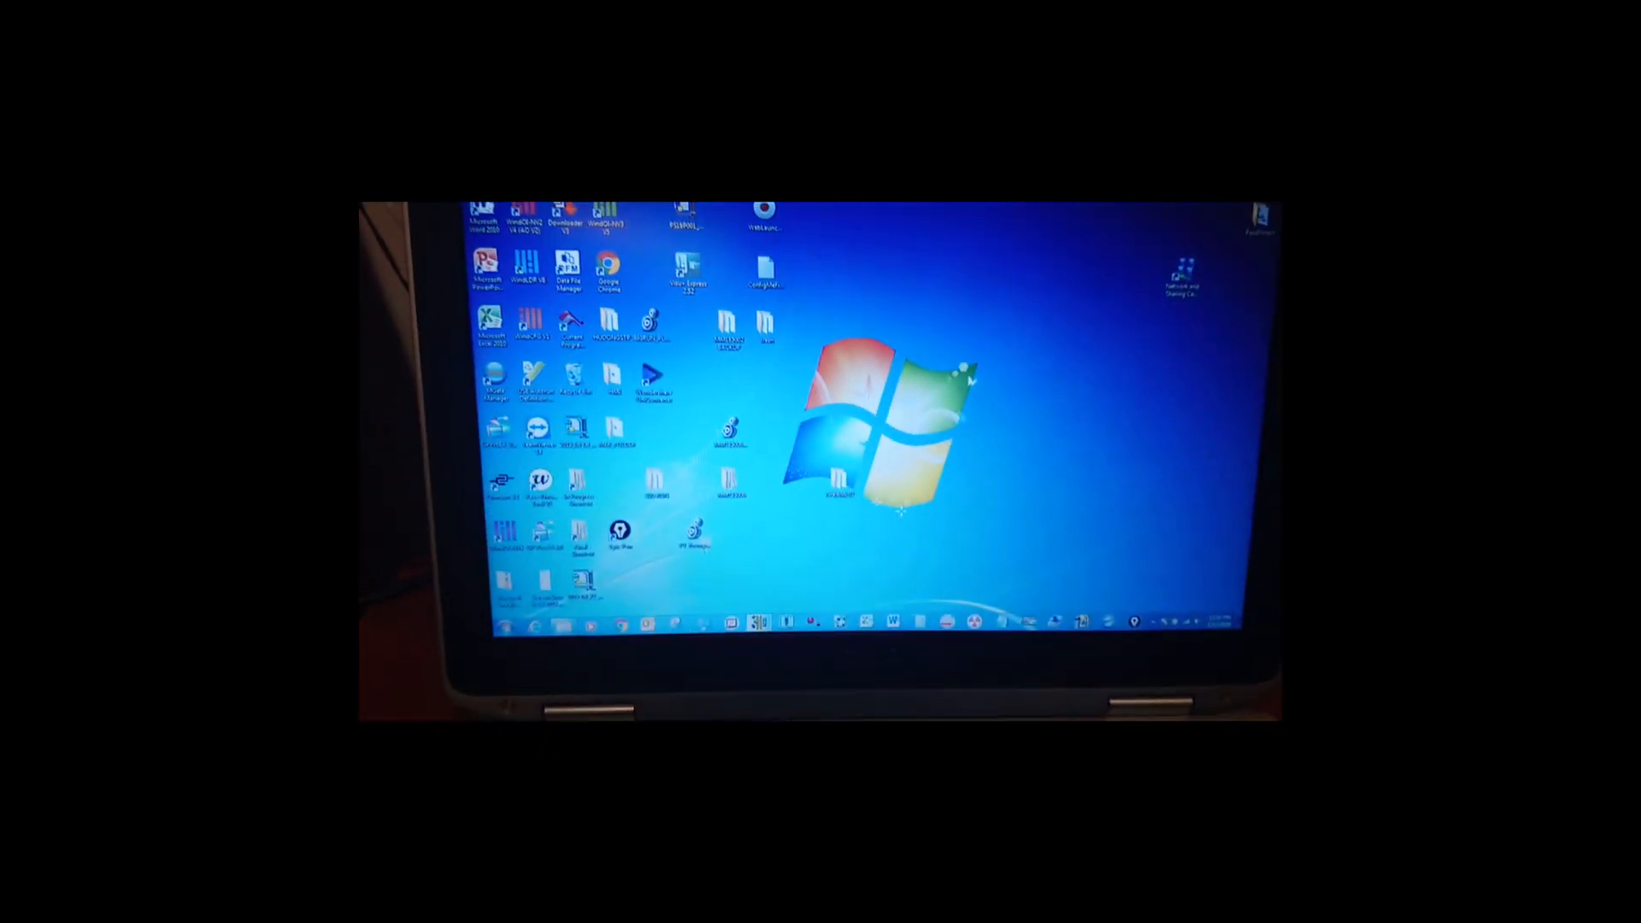
# Launch RSLinx Classic Lite and list the available driver types under Configure Drivers.
pyautogui.click(511, 622)
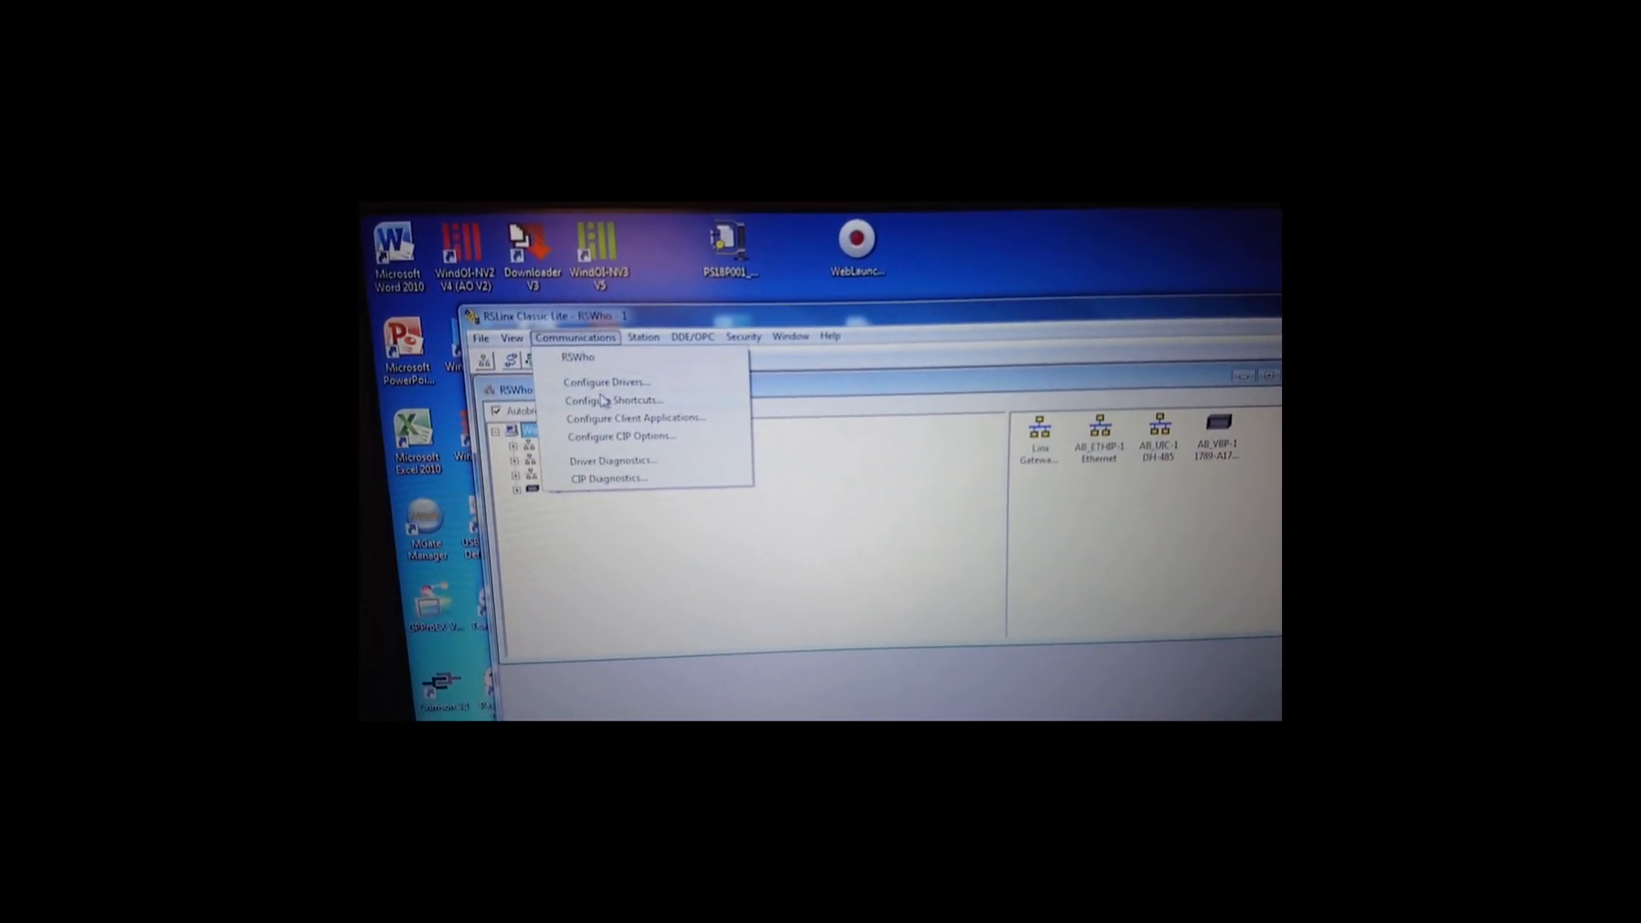
pyautogui.click(607, 381)
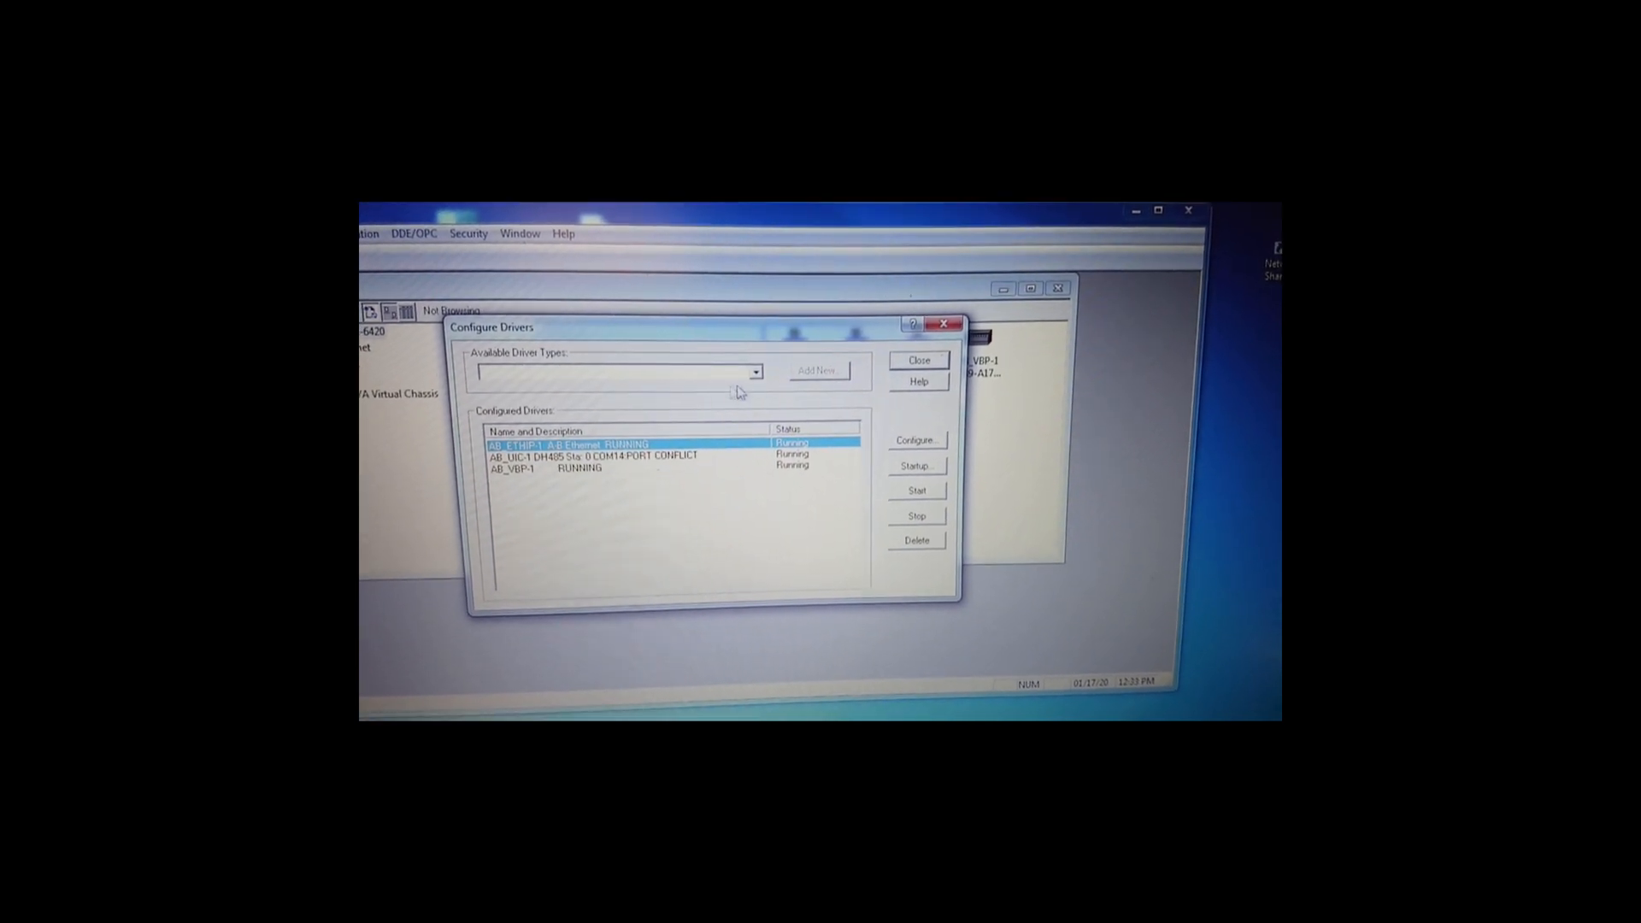
pyautogui.click(755, 371)
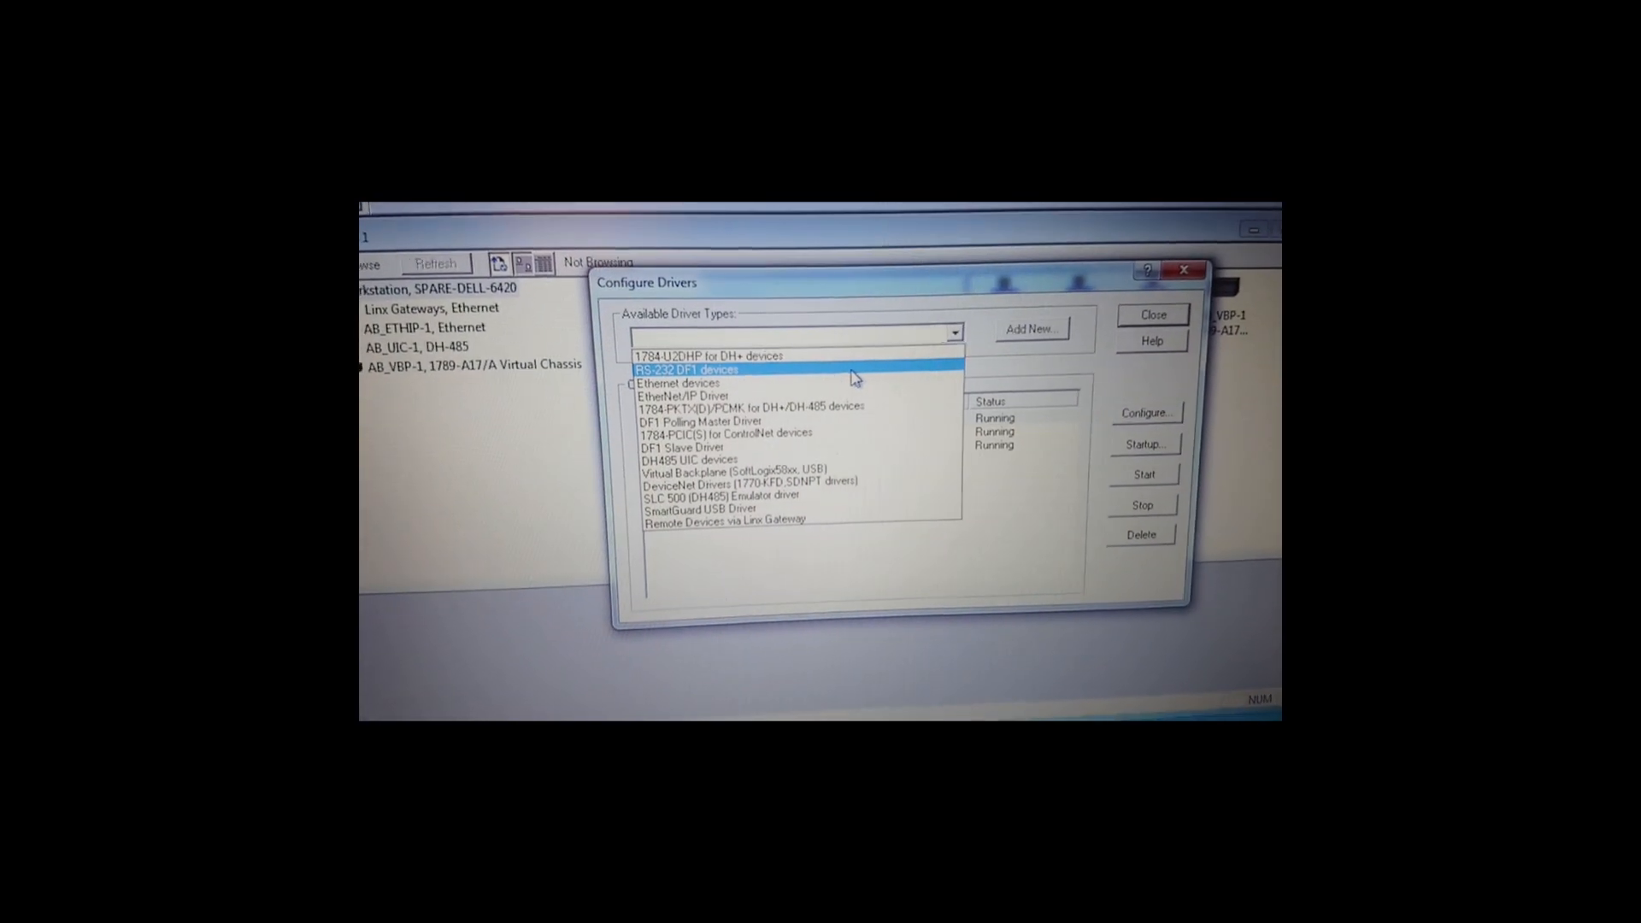
# Add an RS-232 DF1 devices driver, keeping the default name AB_DF1-1.
pyautogui.click(687, 369)
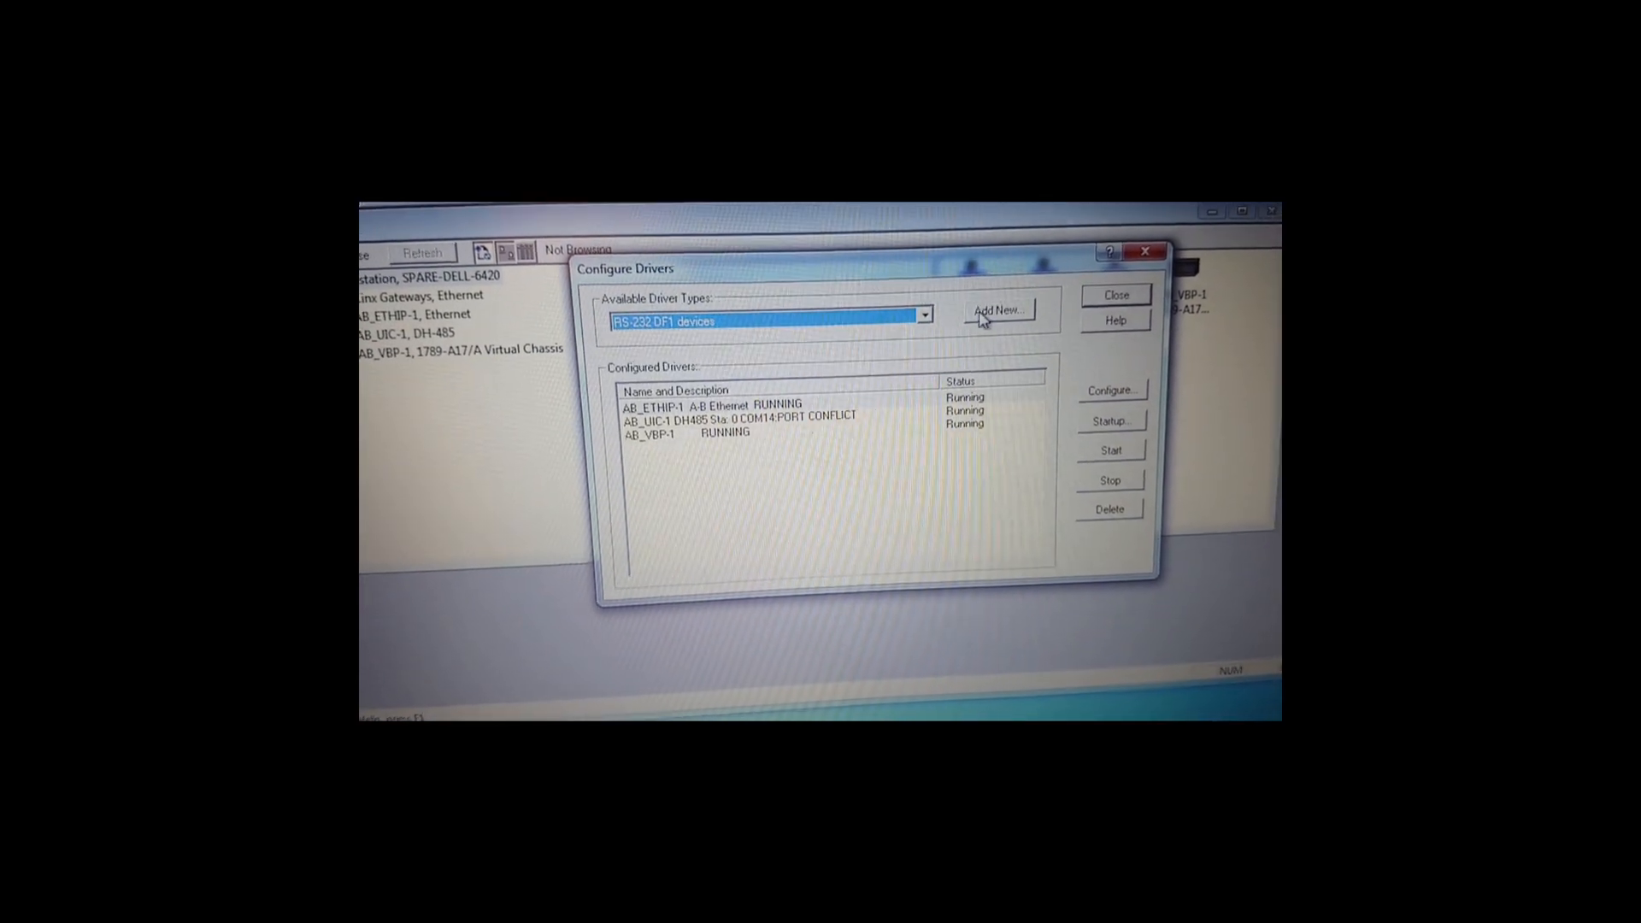
pyautogui.click(997, 309)
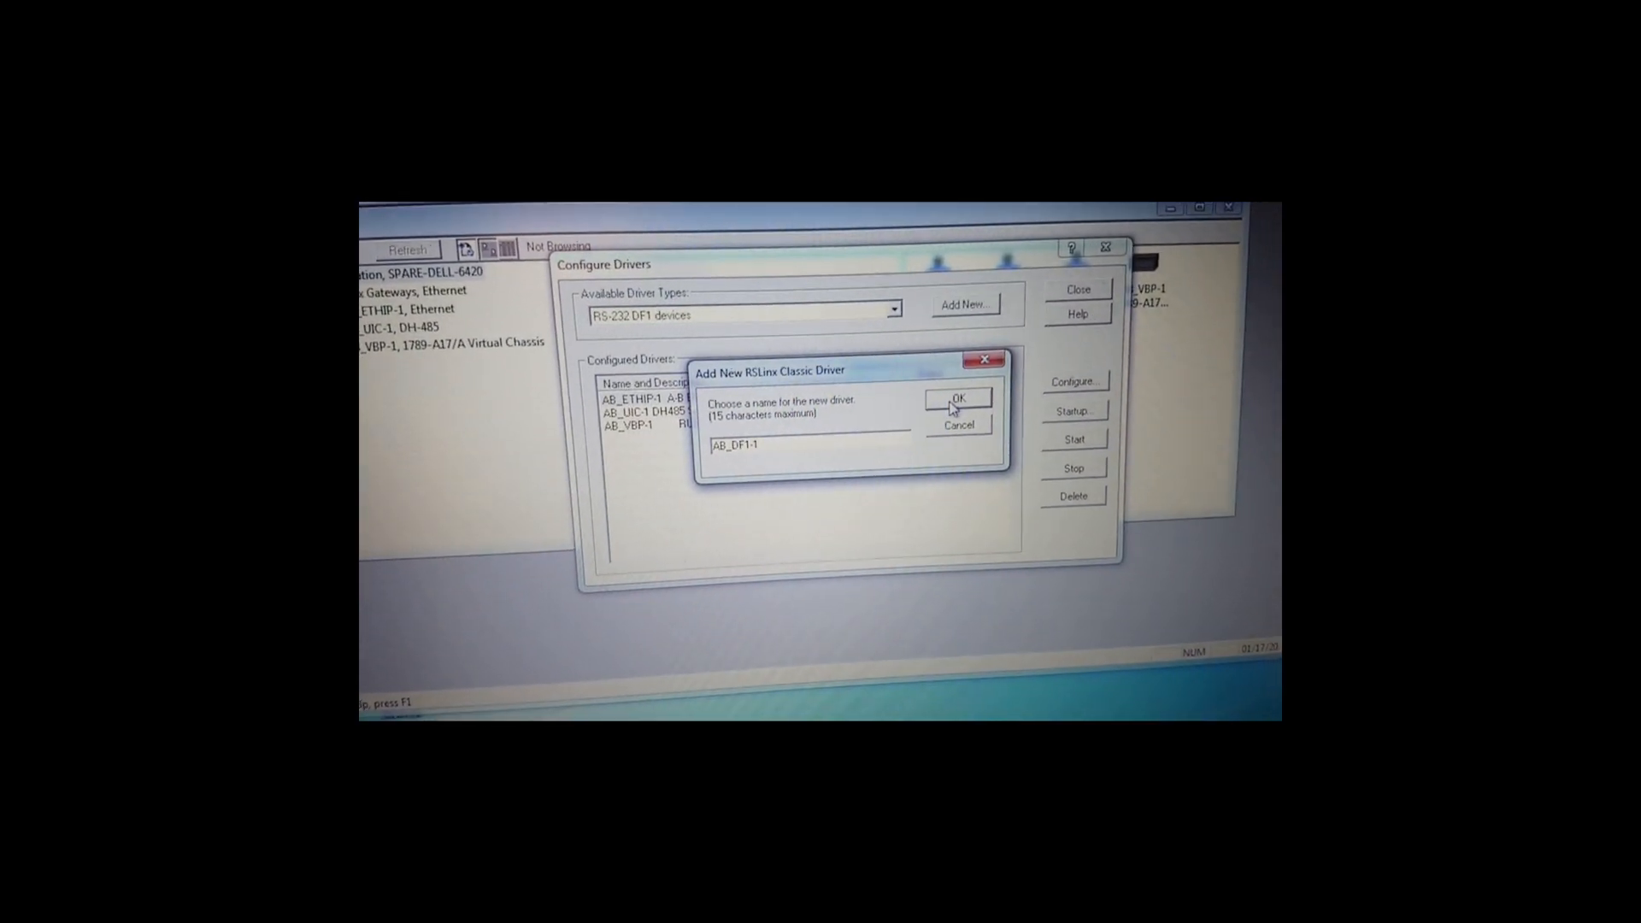
pyautogui.click(955, 398)
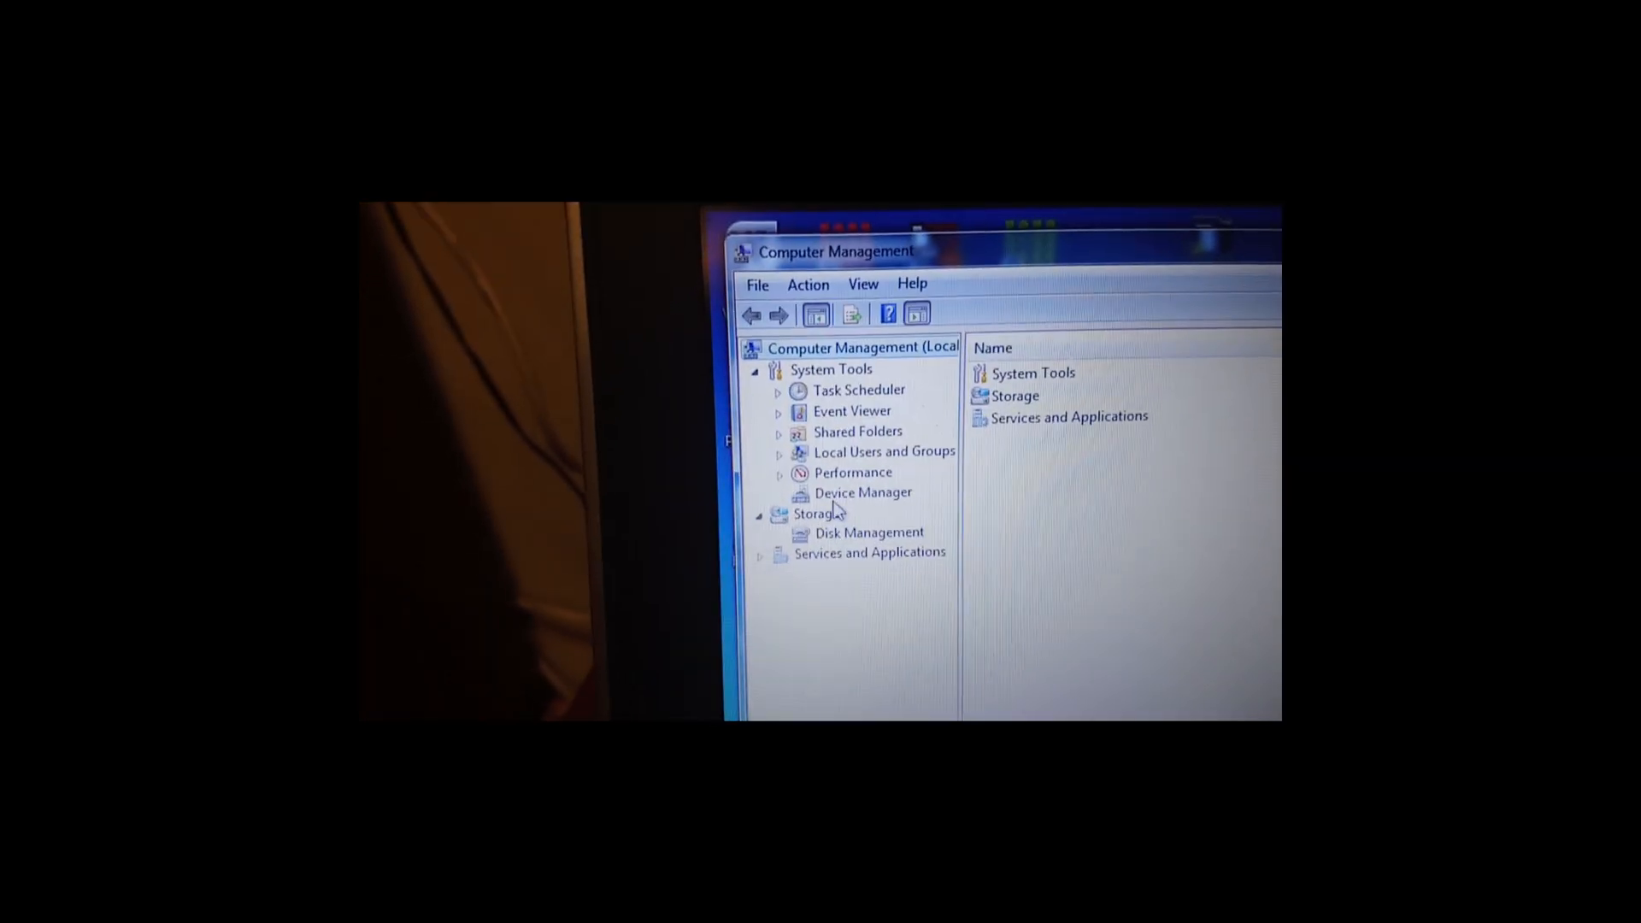
# Check the serial adapter's COM number under Ports (COM & LPT) in Device Manager.
pyautogui.click(863, 493)
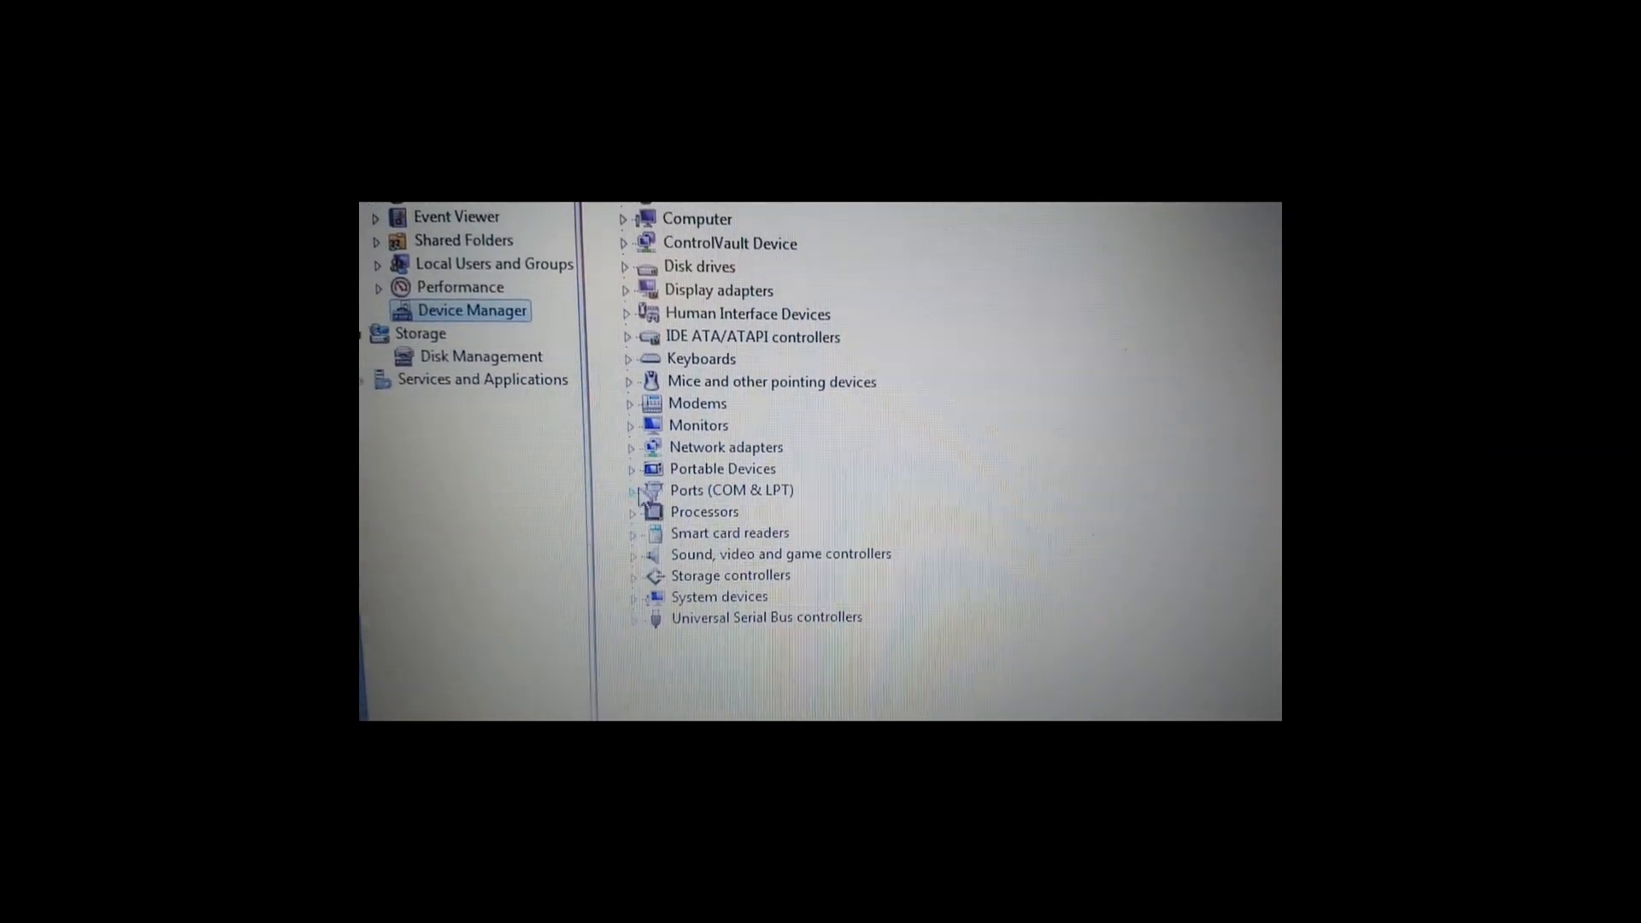
pyautogui.click(628, 491)
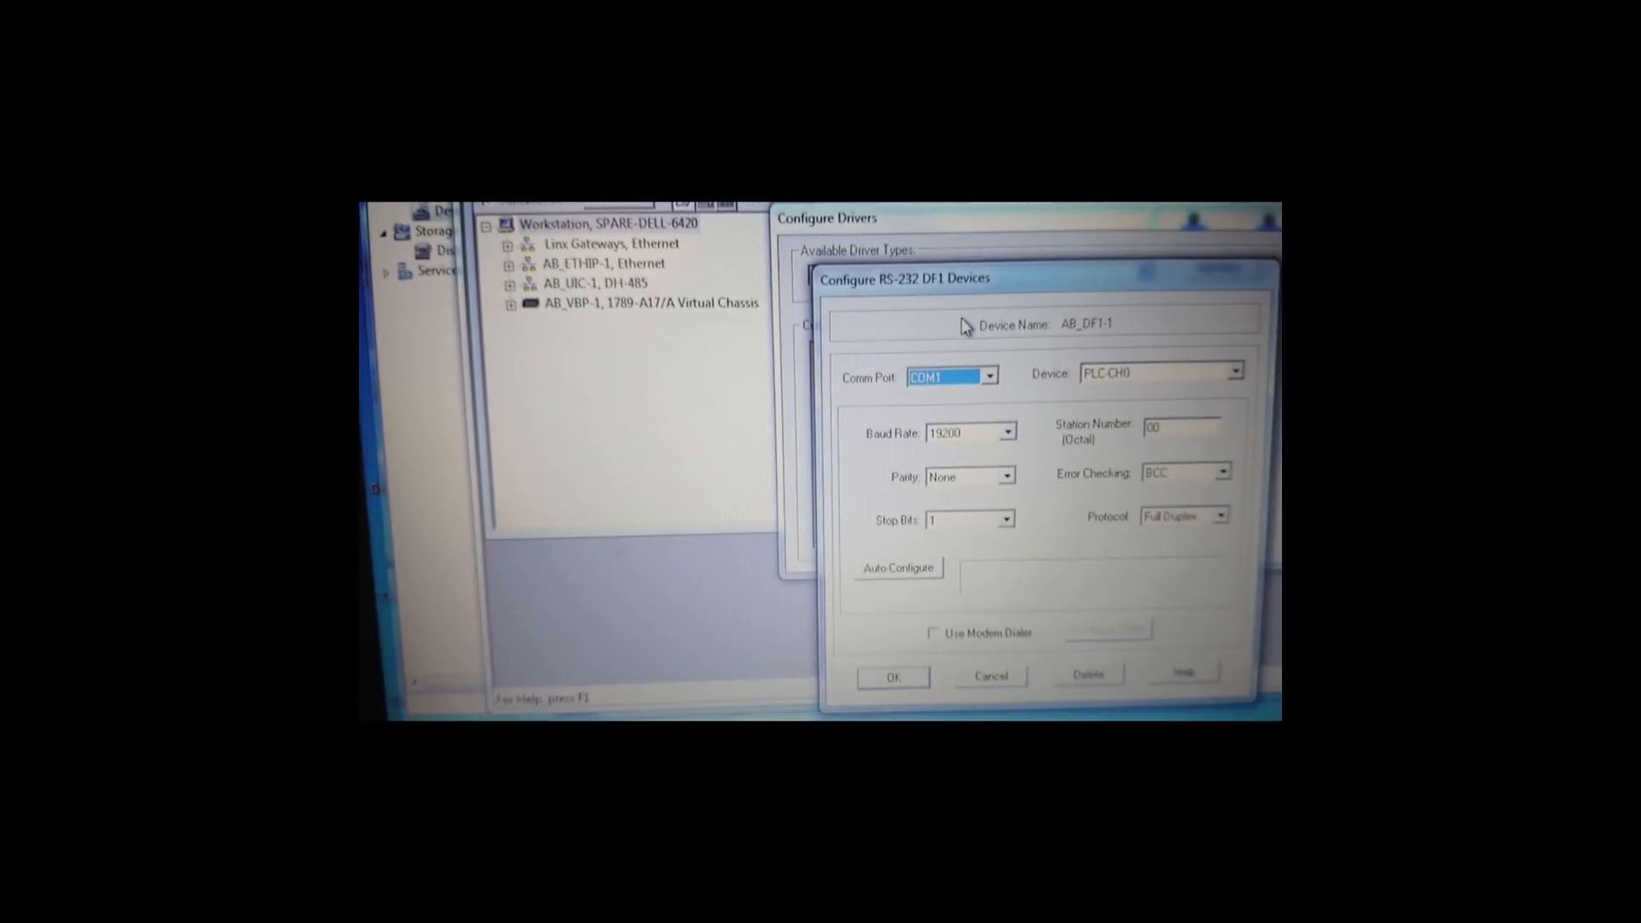
# Set the AB_DF1-1 driver to COM6, auto-configure it successfully and confirm the settings.
pyautogui.click(826, 364)
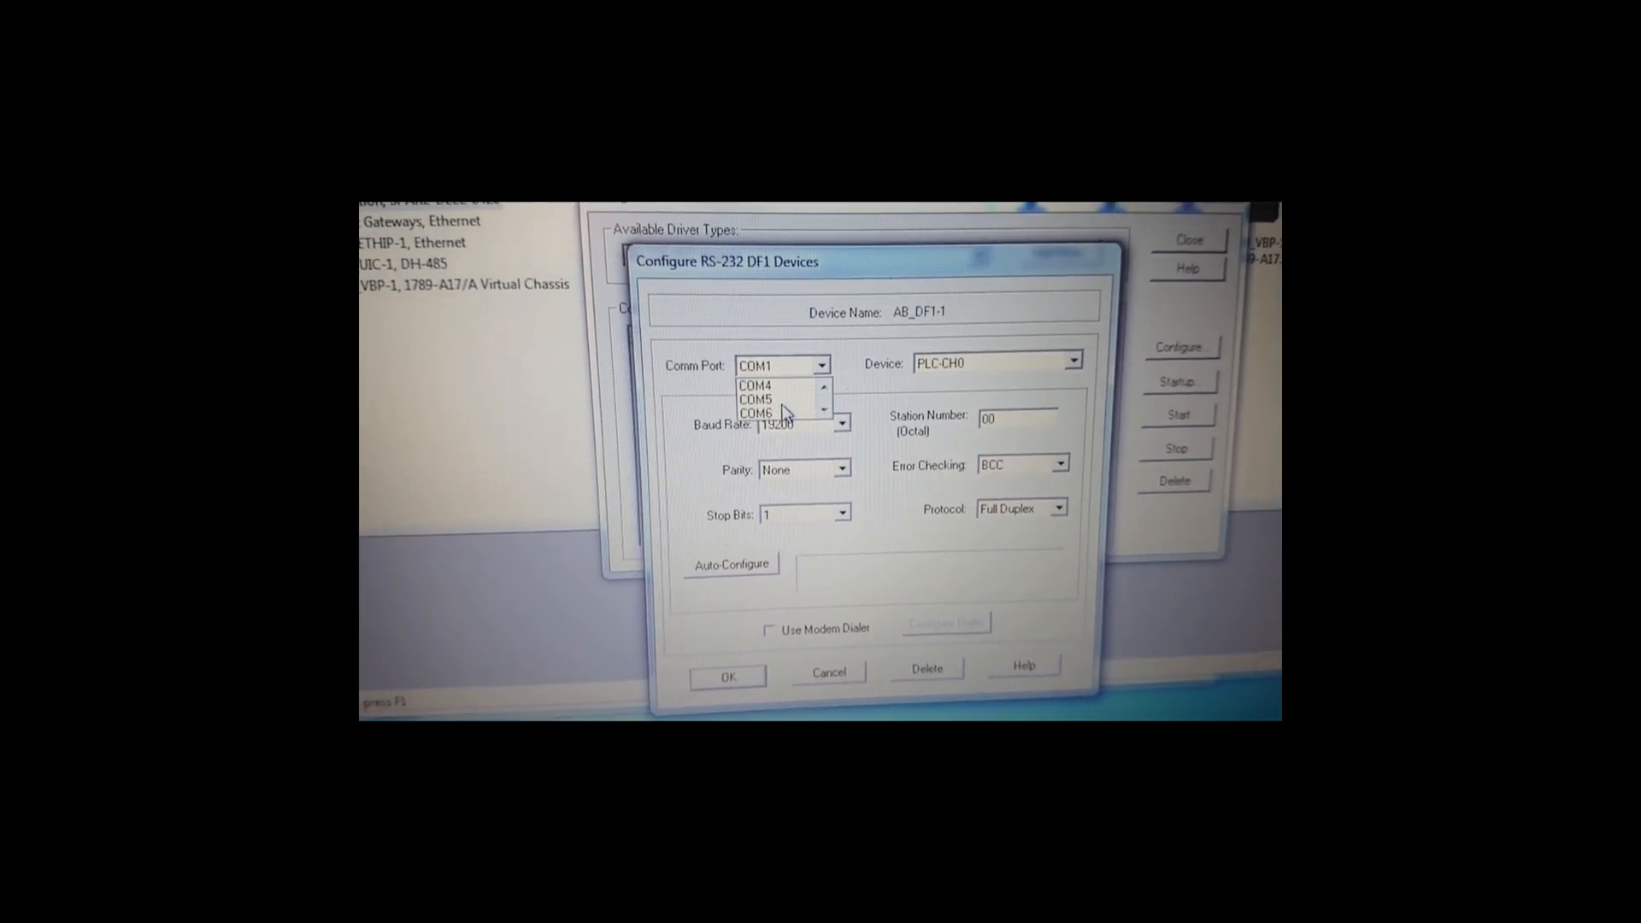
pyautogui.click(755, 412)
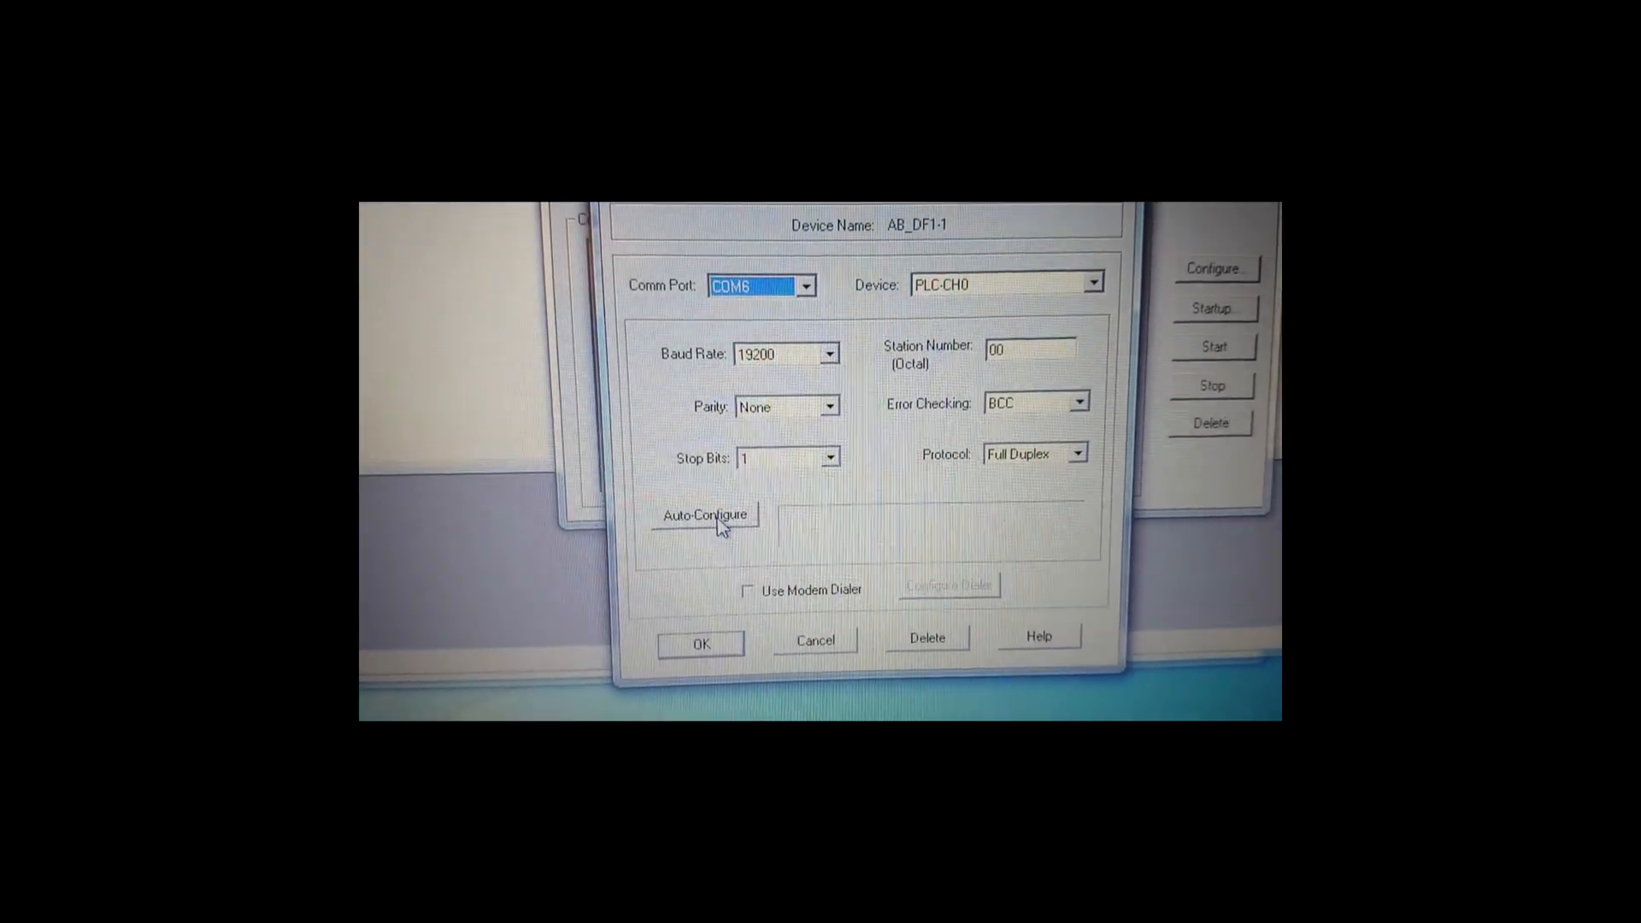
pyautogui.click(704, 515)
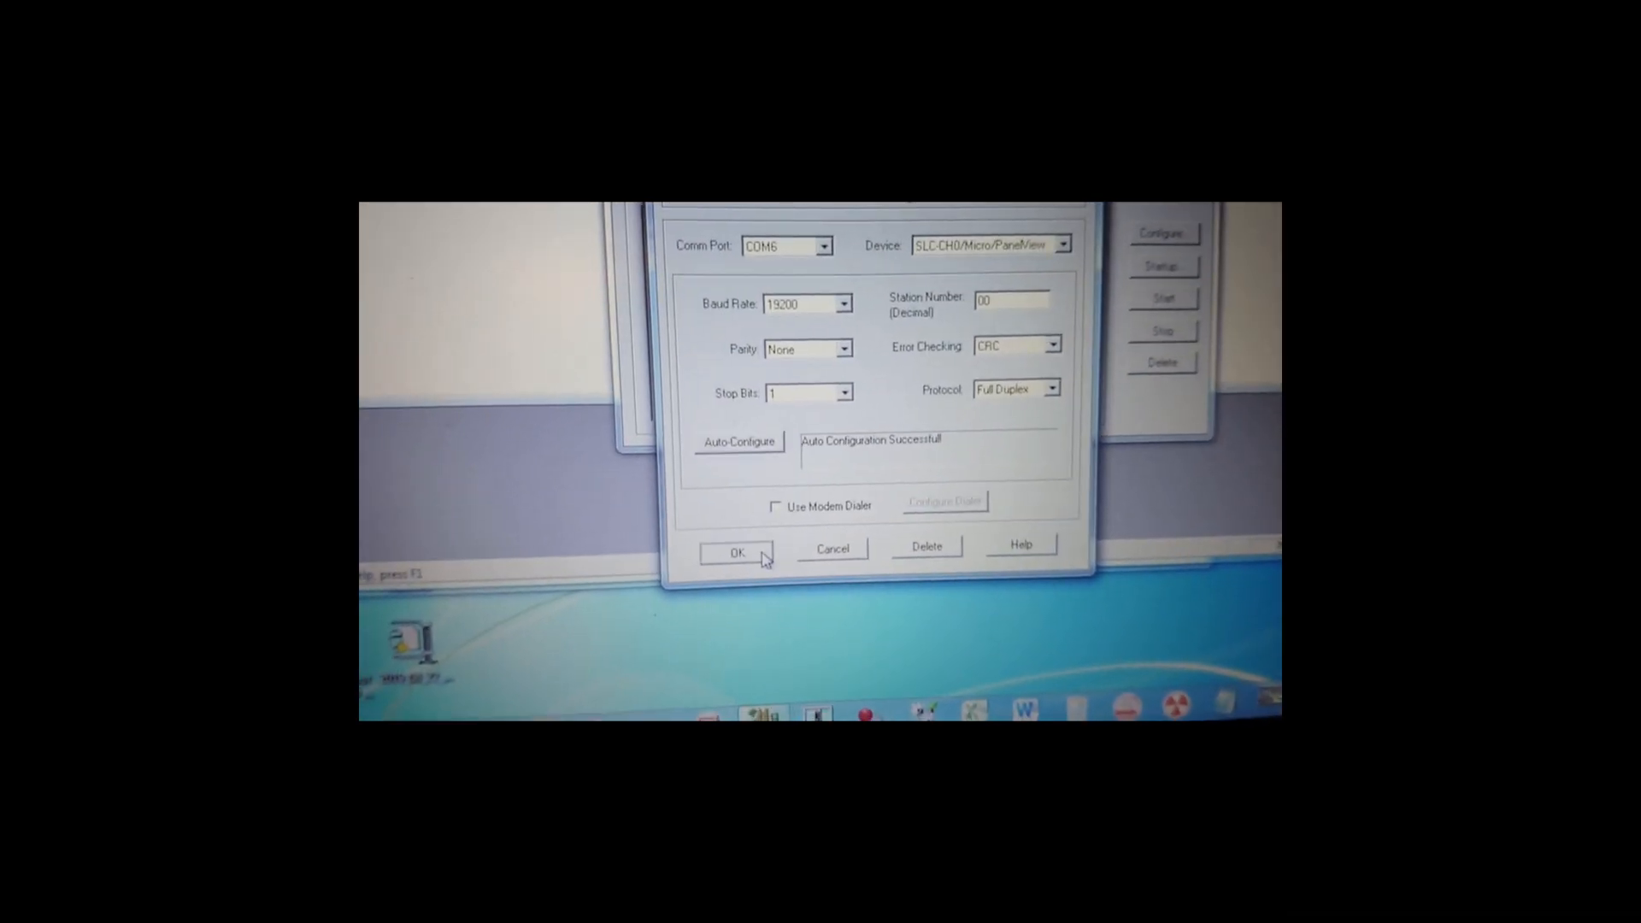
pyautogui.click(735, 552)
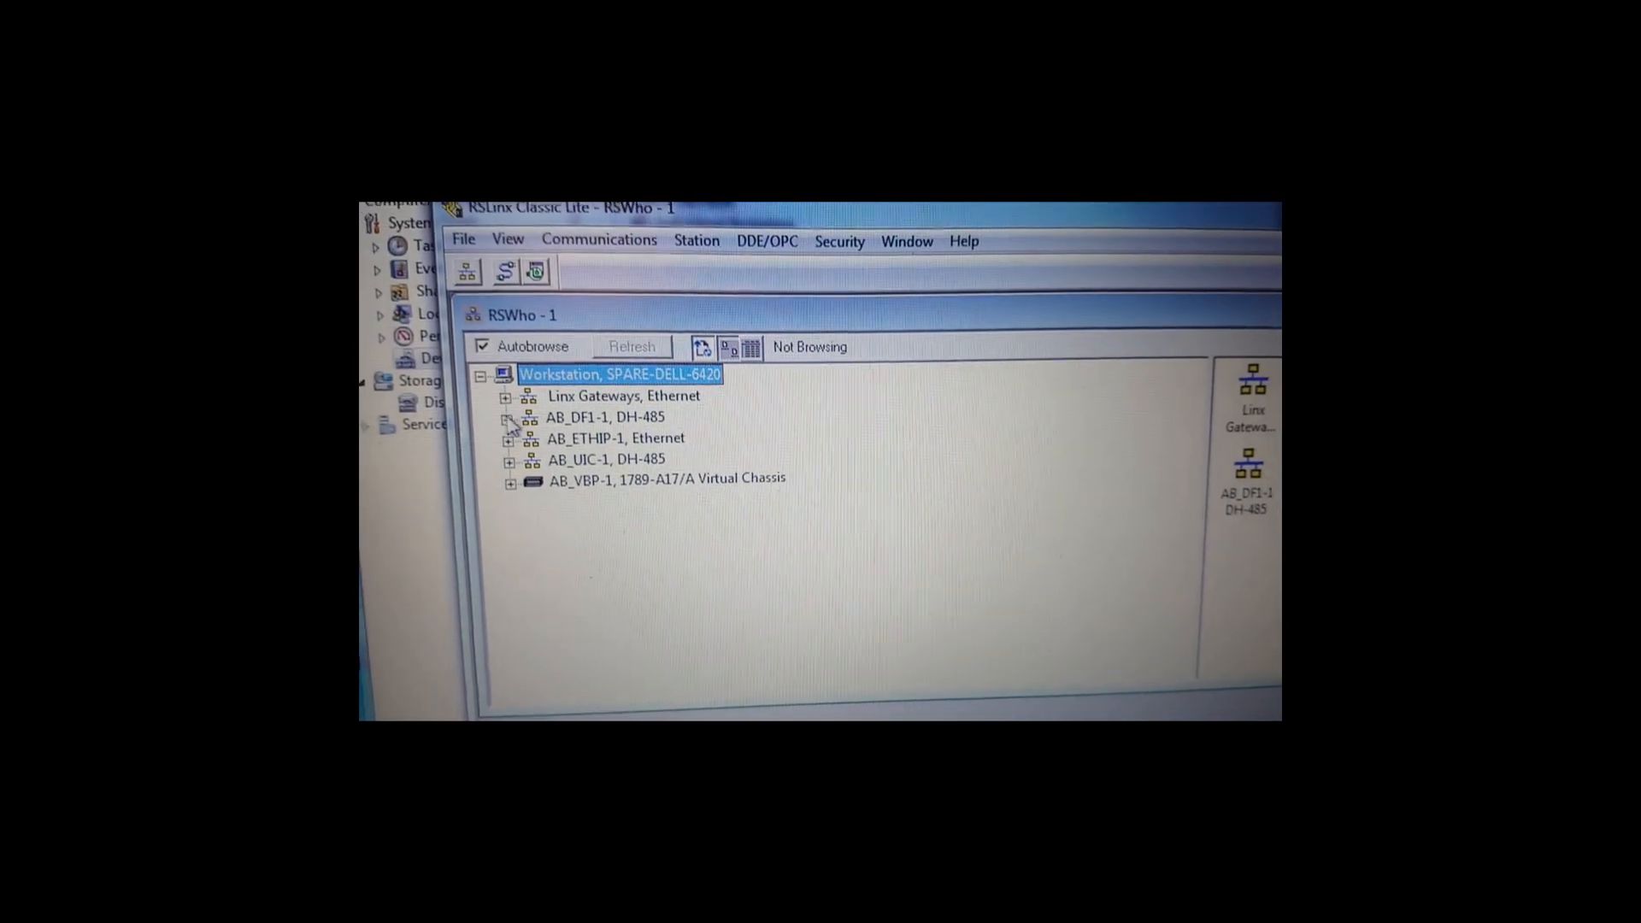
# Expand AB_DF1-1, DH-485 in RSWho to find the SLC-5/04 at node 01.
pyautogui.click(508, 417)
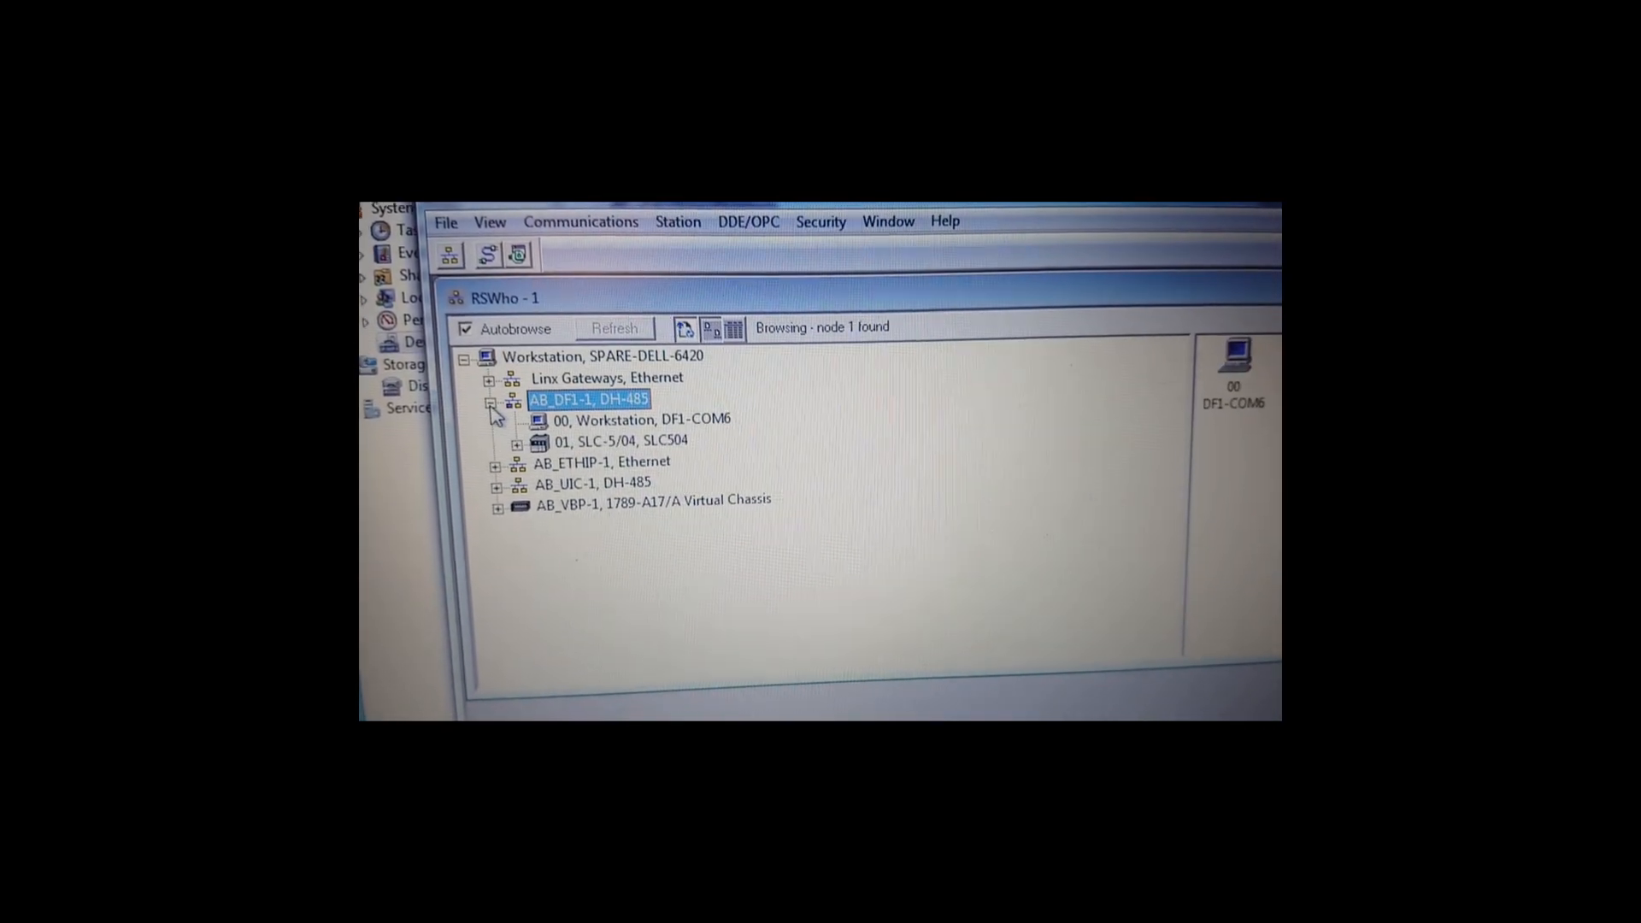
pyautogui.click(618, 439)
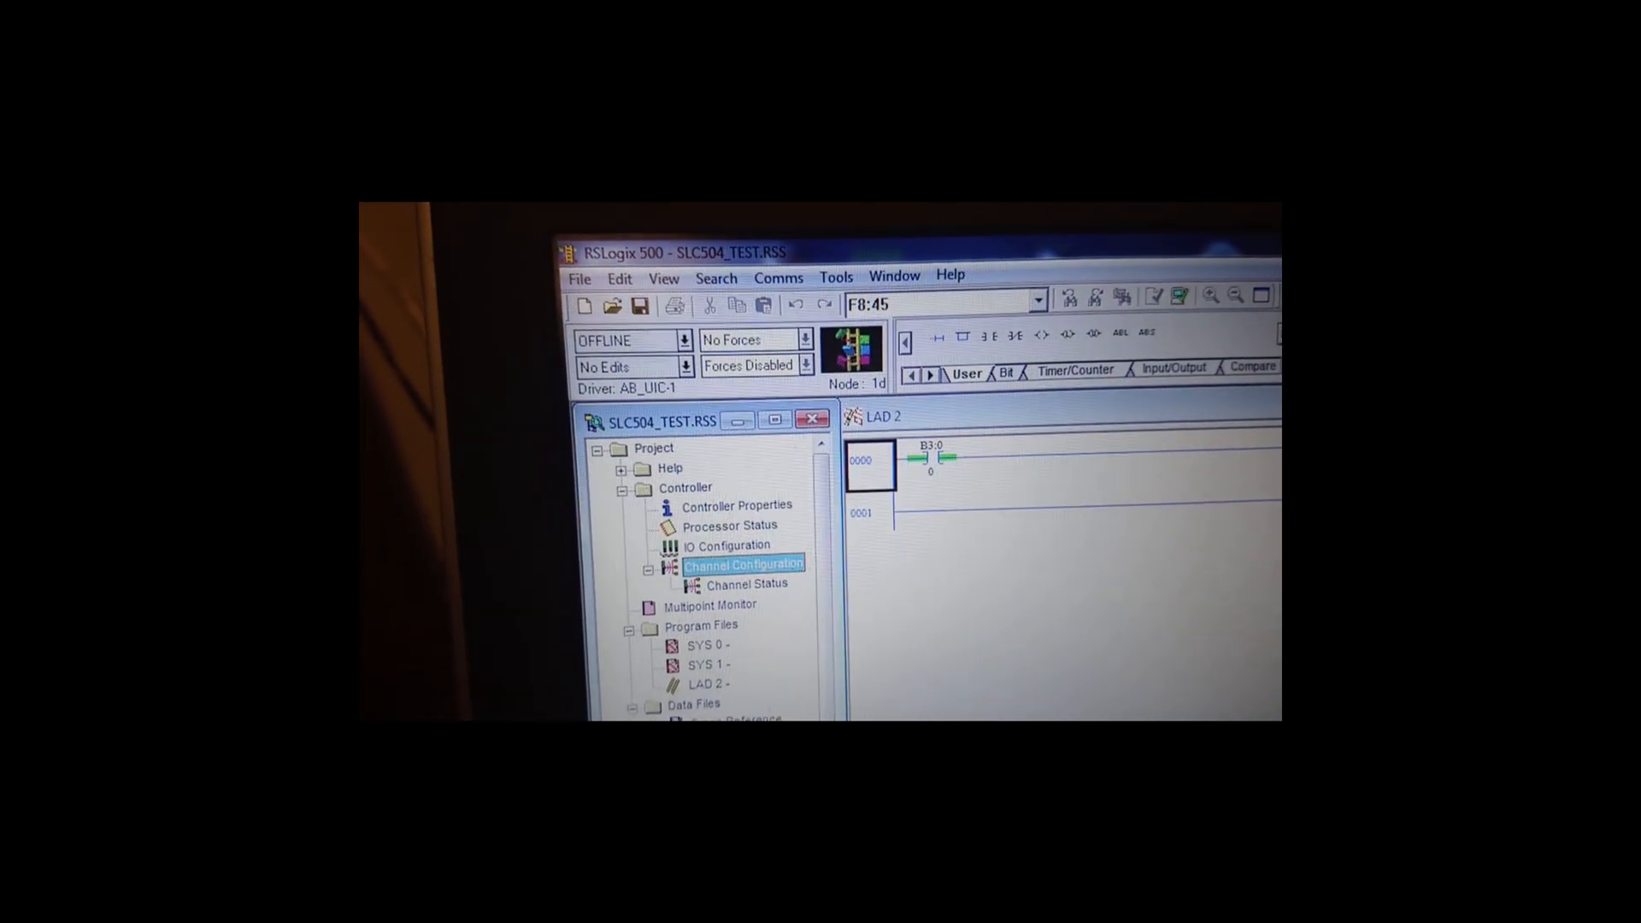
# Go online from the Comms menu until the AB_UIC-1 settings-mismatch prompt appears.
pyautogui.click(762, 293)
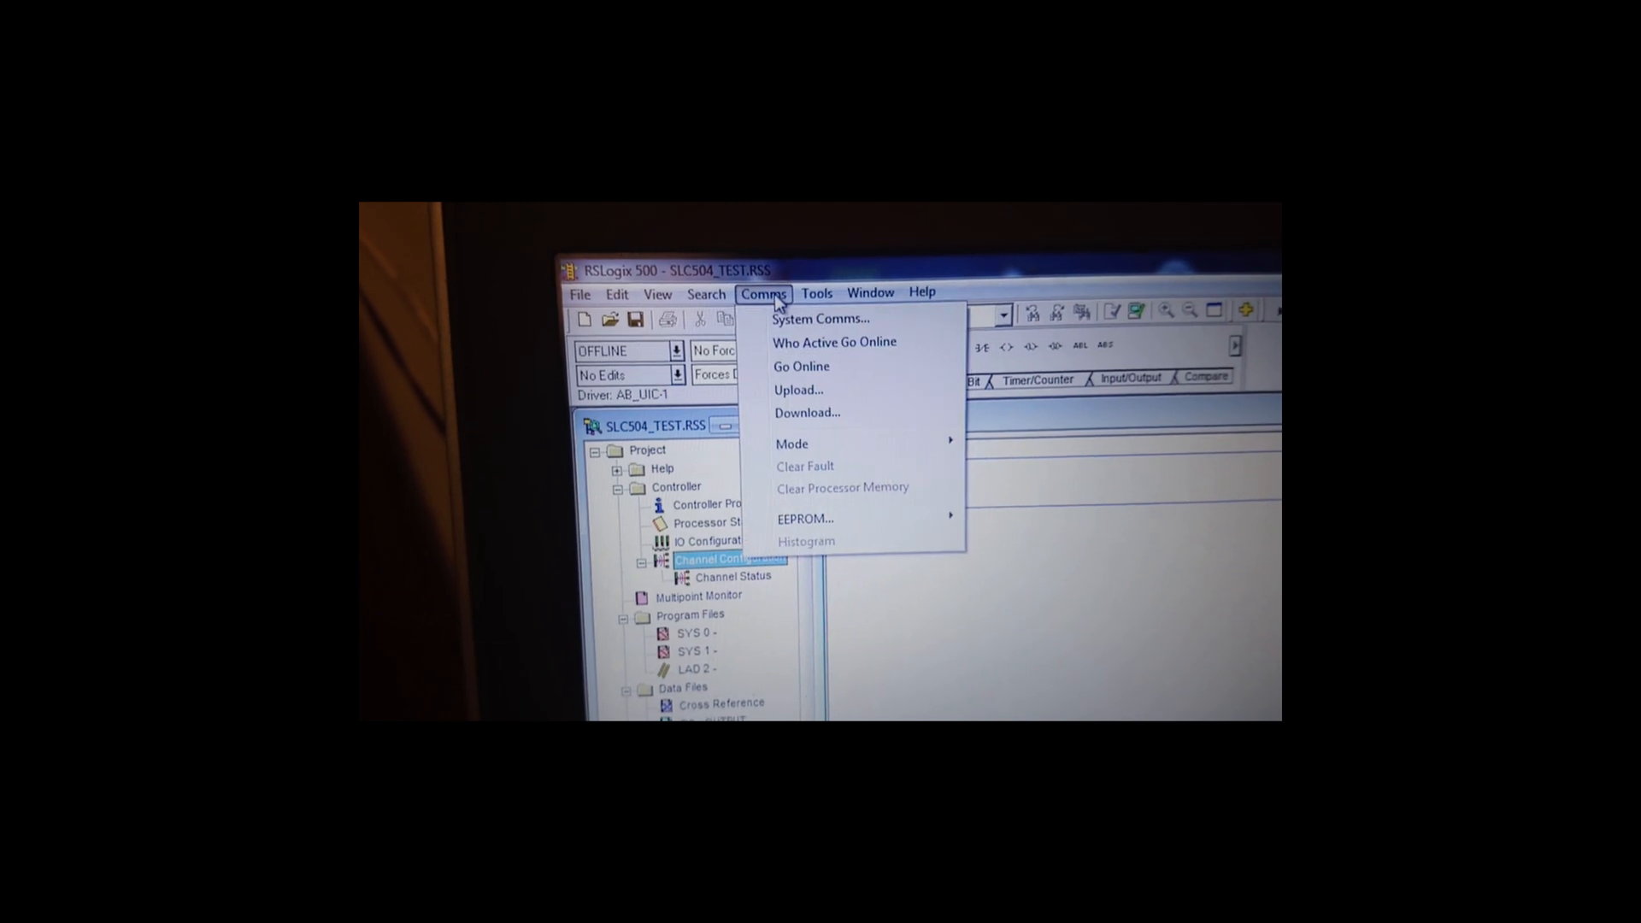
pyautogui.click(800, 366)
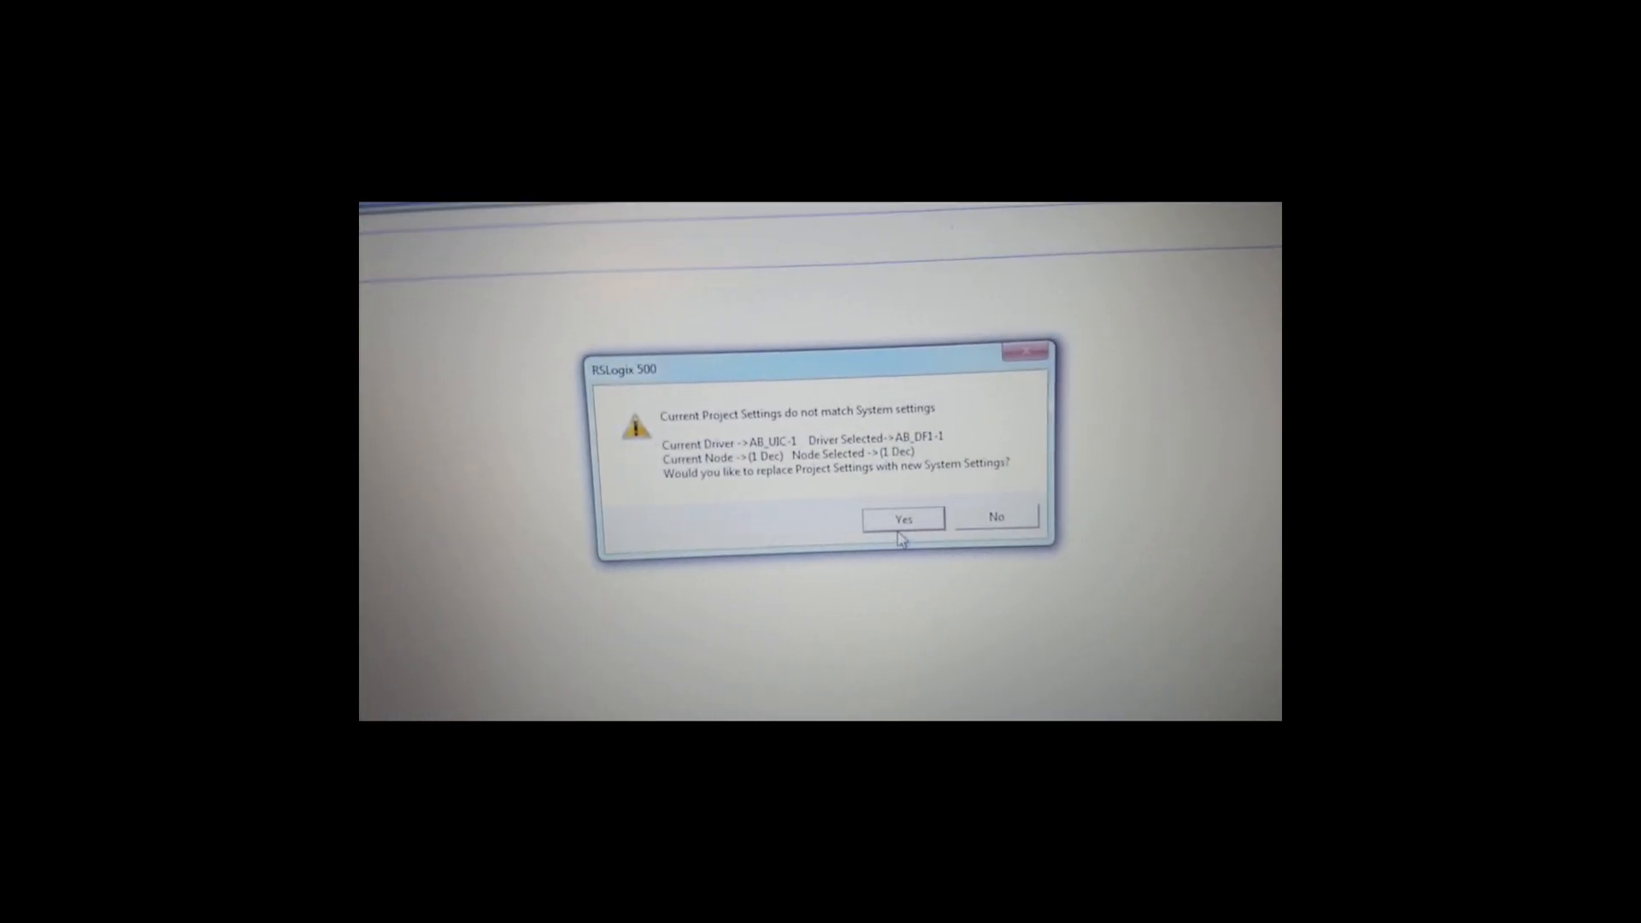
# Replace the project settings with AB_DF1-1 and confirm switching the processor to RUN.
pyautogui.click(903, 520)
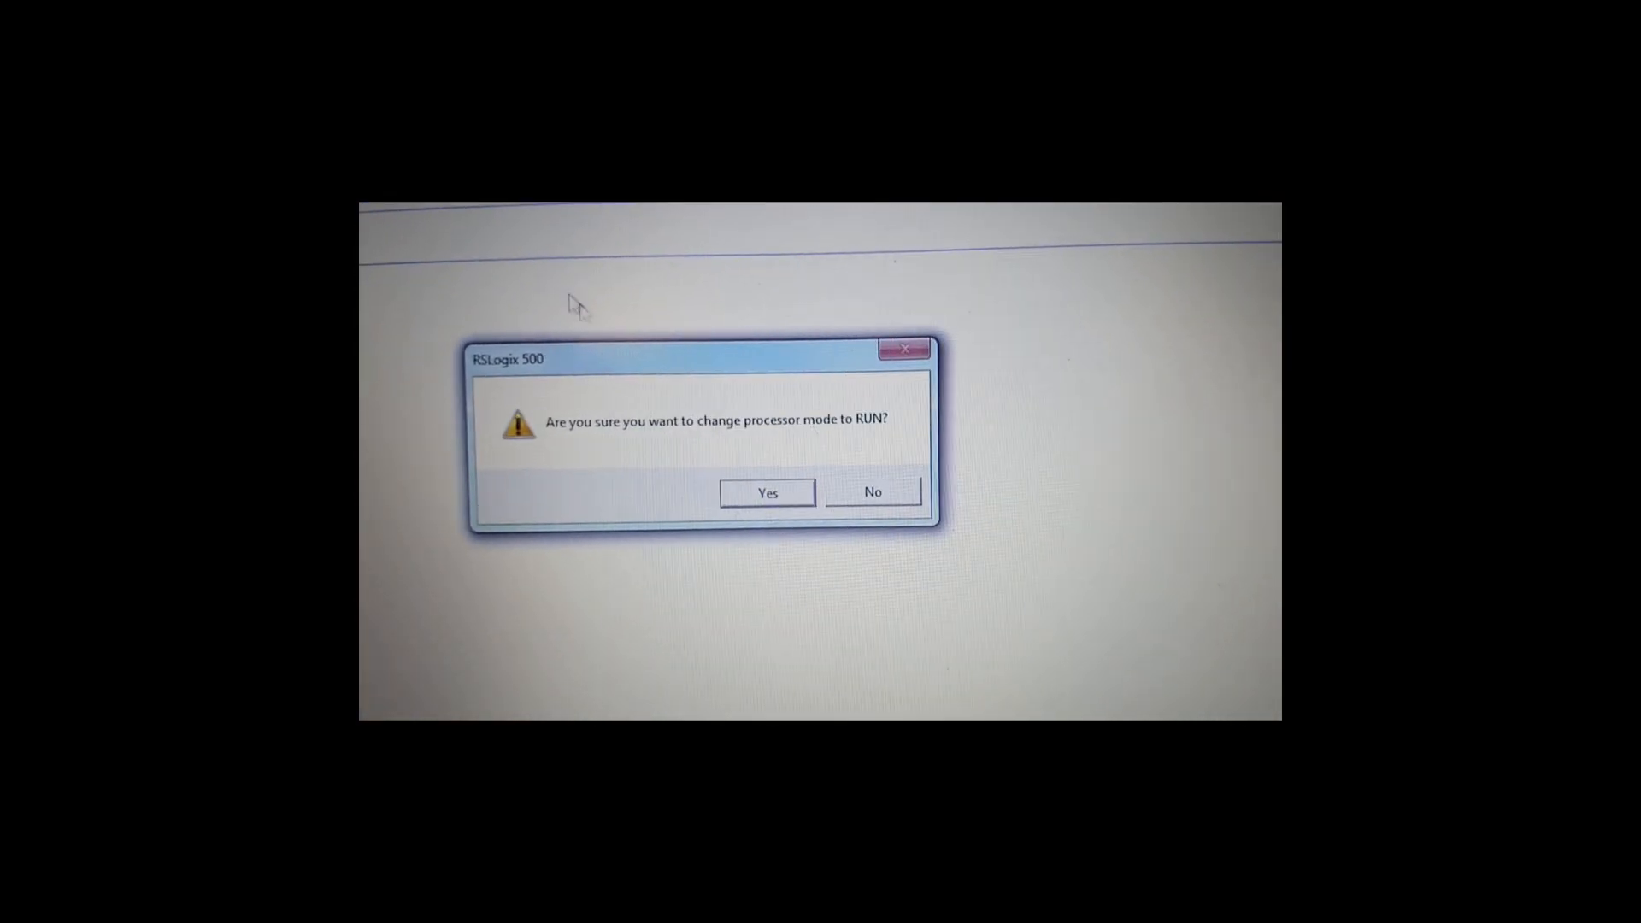
pyautogui.click(766, 492)
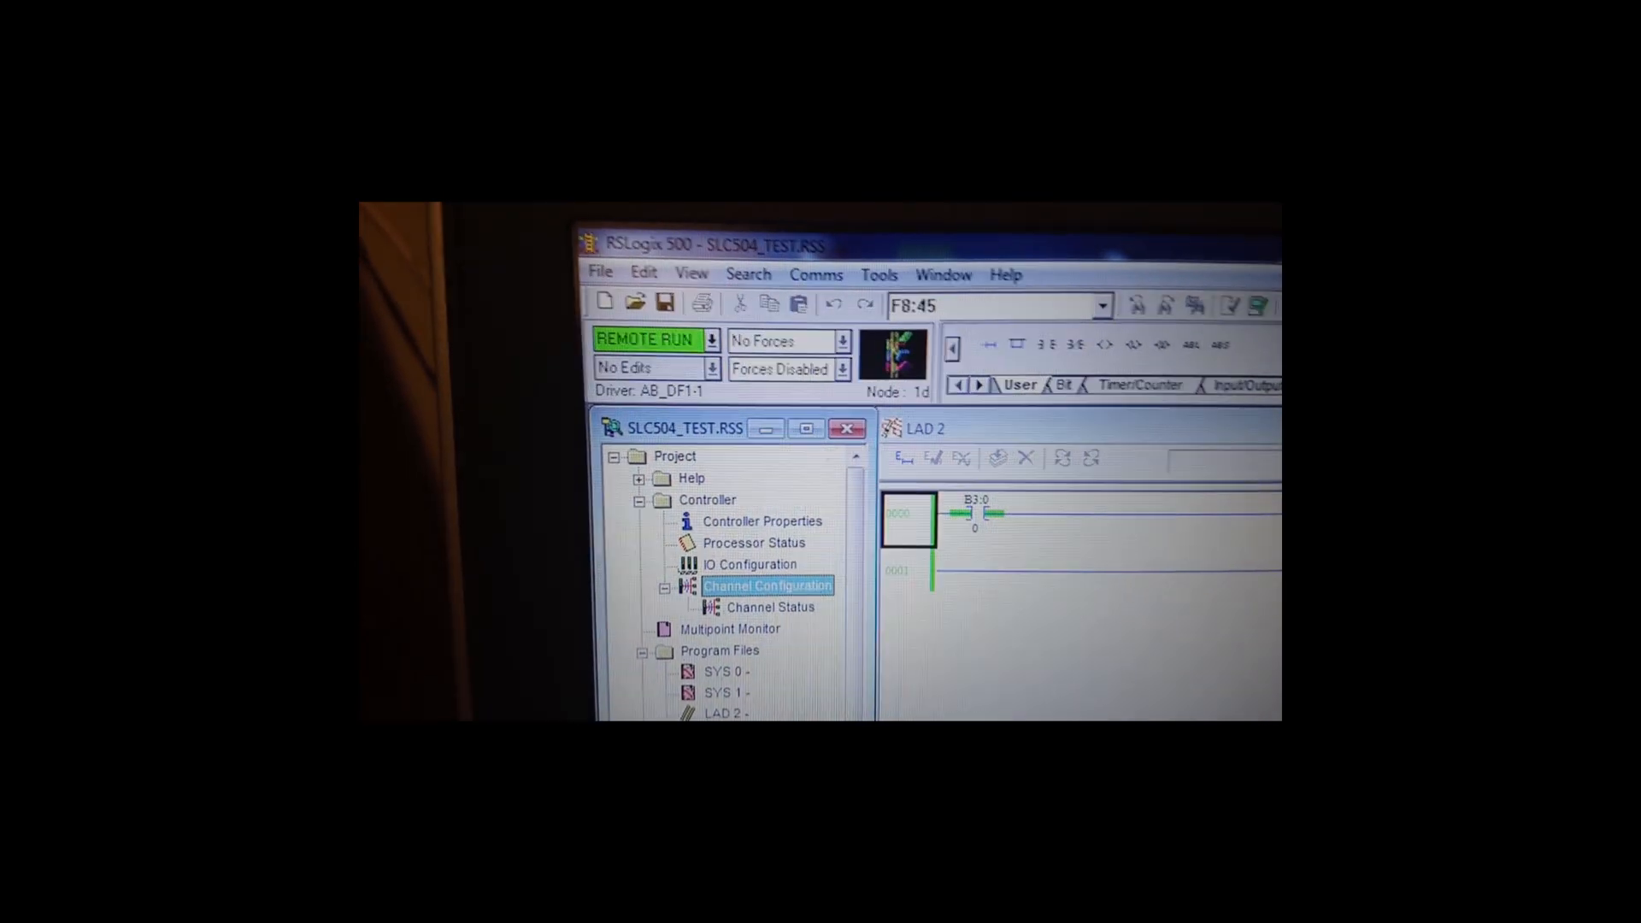